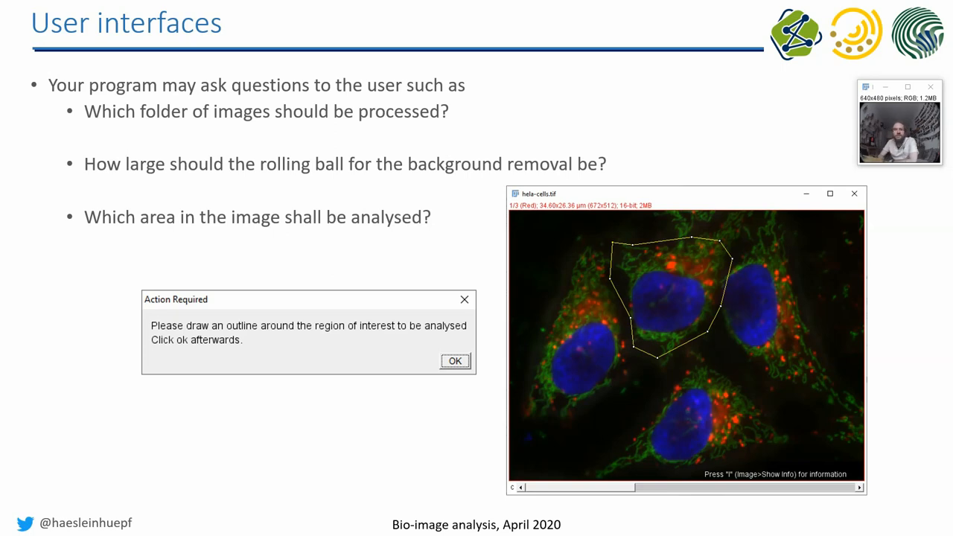
# Step: Advance to the slide listing plugin parameter types: numbers, booleans, choices, files
pyautogui.press('Right')
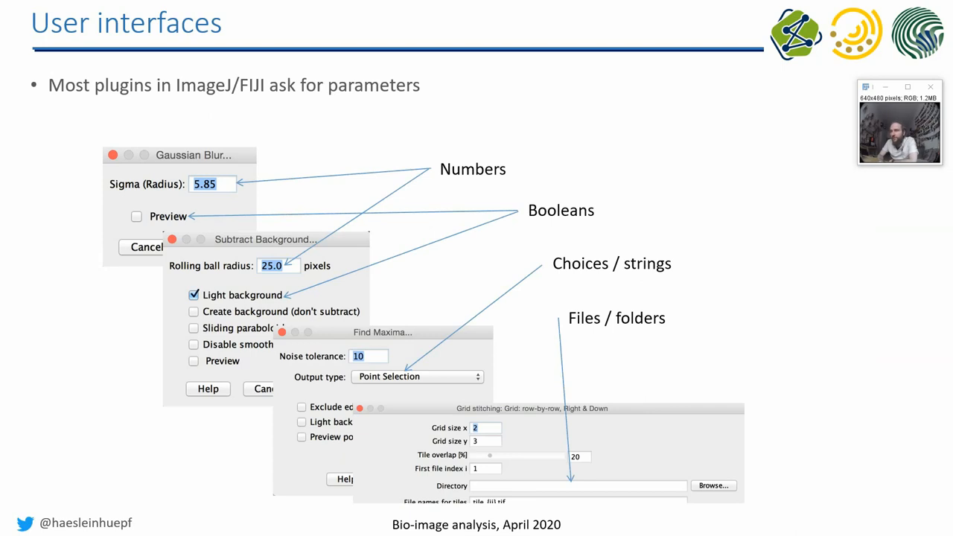
# Step: Advance to the getDirectory() slide with the folder-choosing macro example
pyautogui.press('Right')
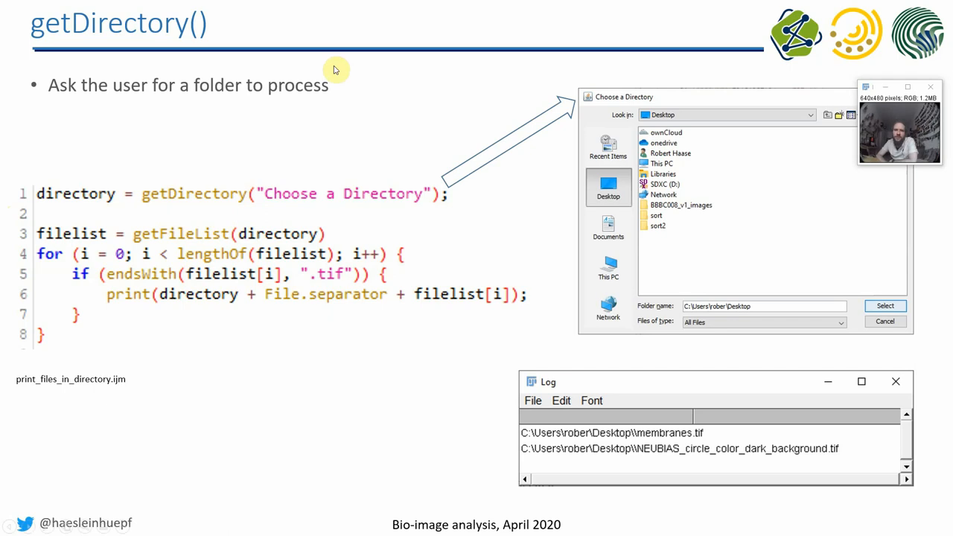
pyautogui.moveTo(596, 107)
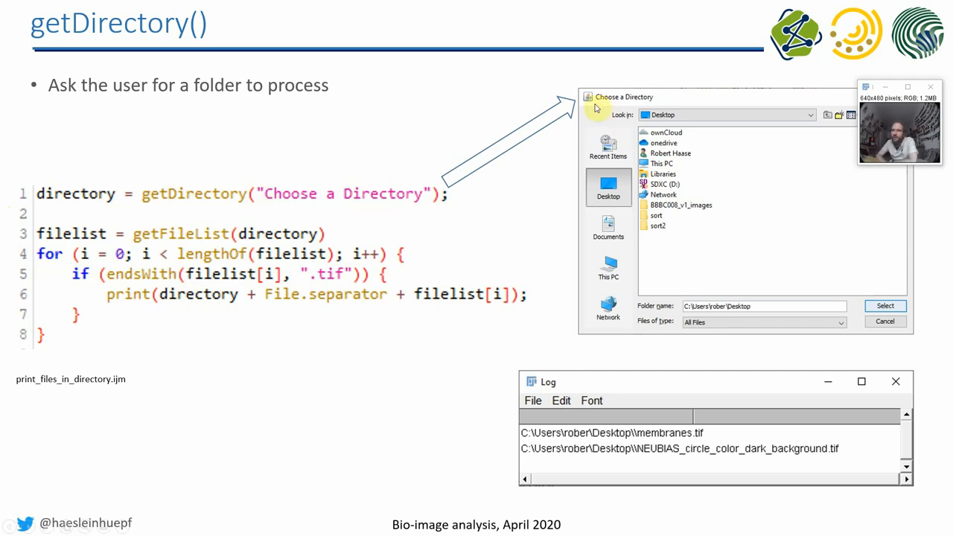
pyautogui.moveTo(578, 113)
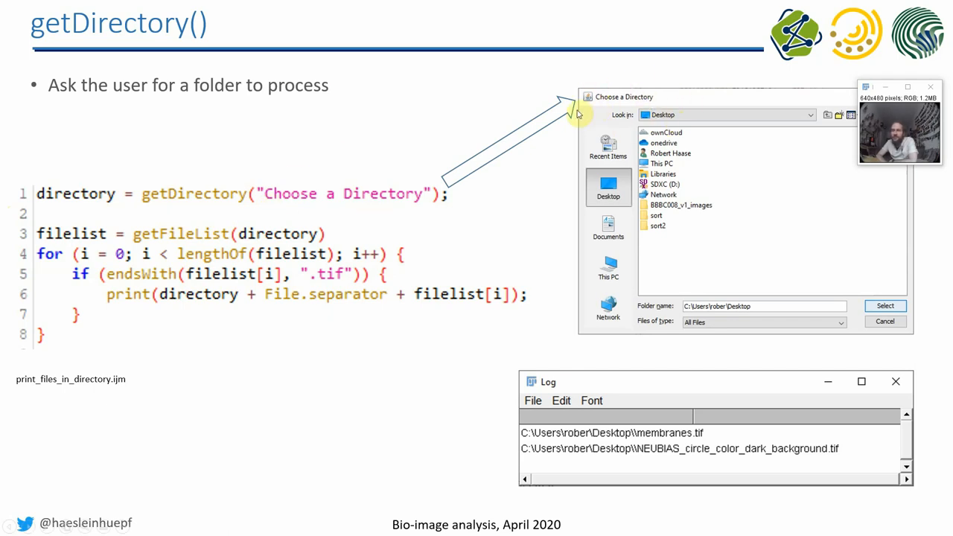
pyautogui.moveTo(282, 240)
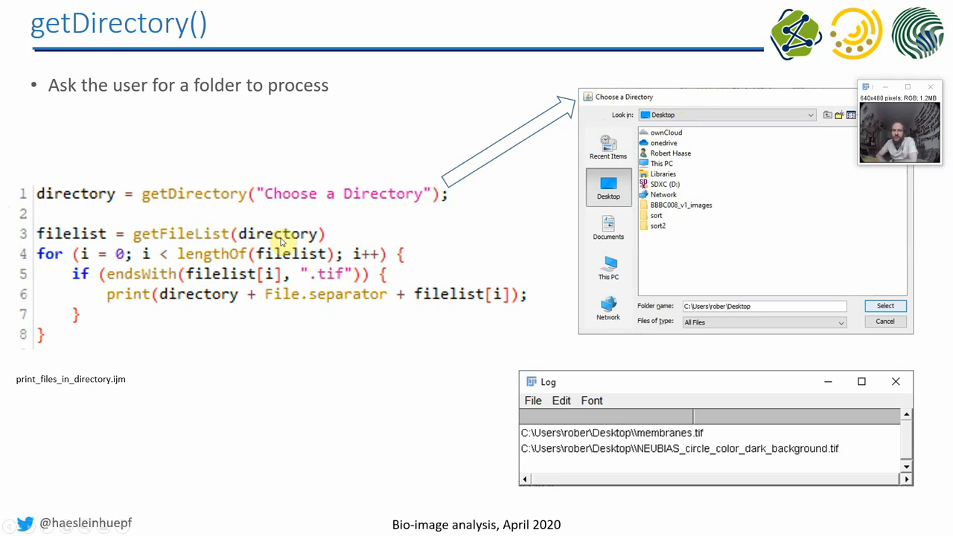
pyautogui.moveTo(206, 253)
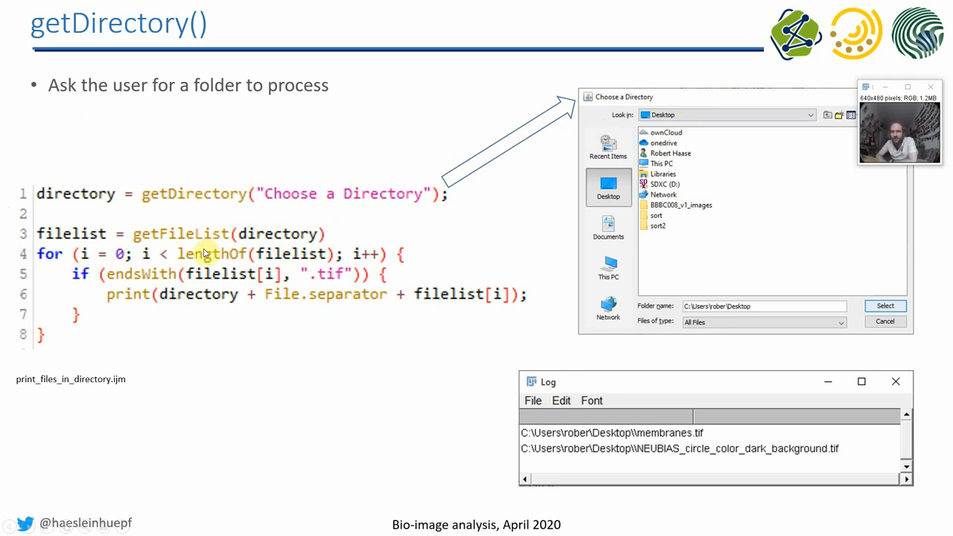
pyautogui.moveTo(207, 328)
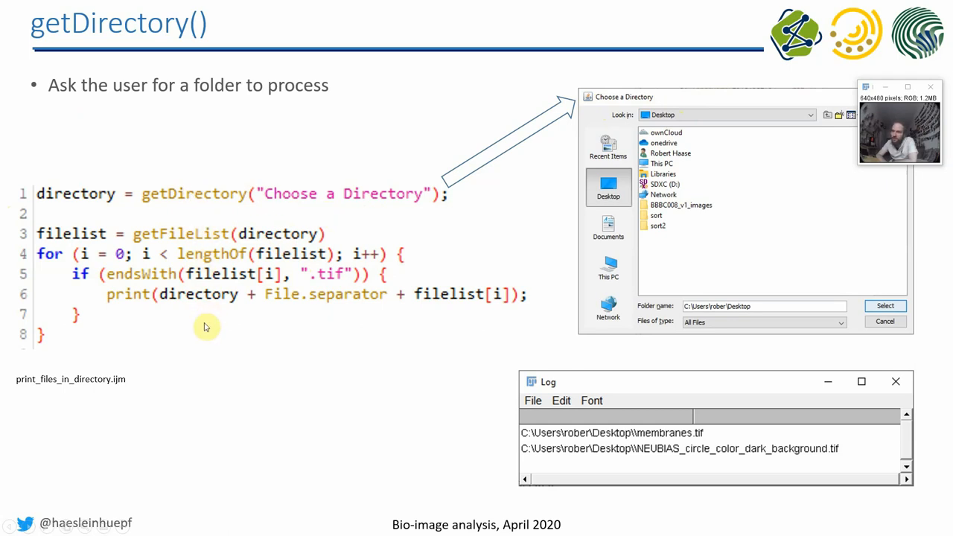
pyautogui.moveTo(323, 276)
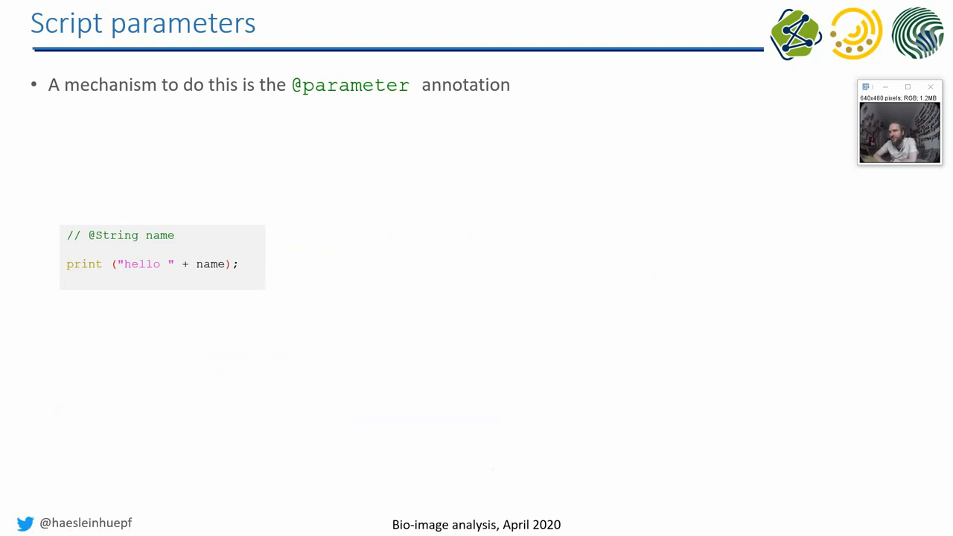
pyautogui.moveTo(201, 289)
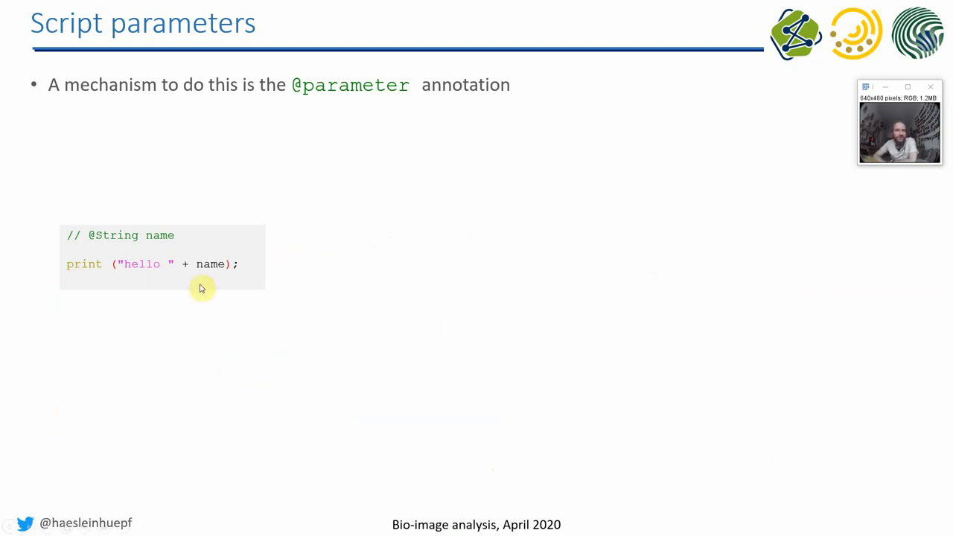
pyautogui.moveTo(41, 223)
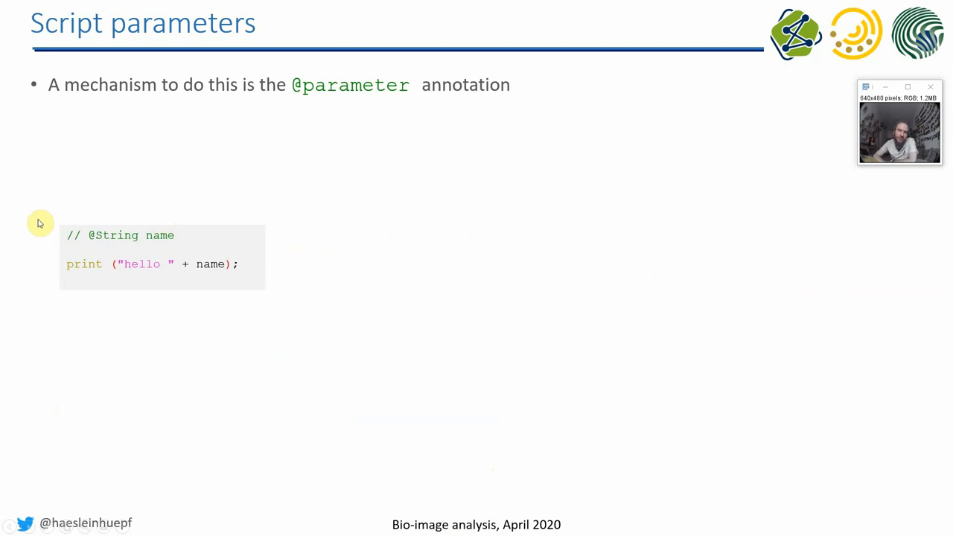
pyautogui.moveTo(116, 245)
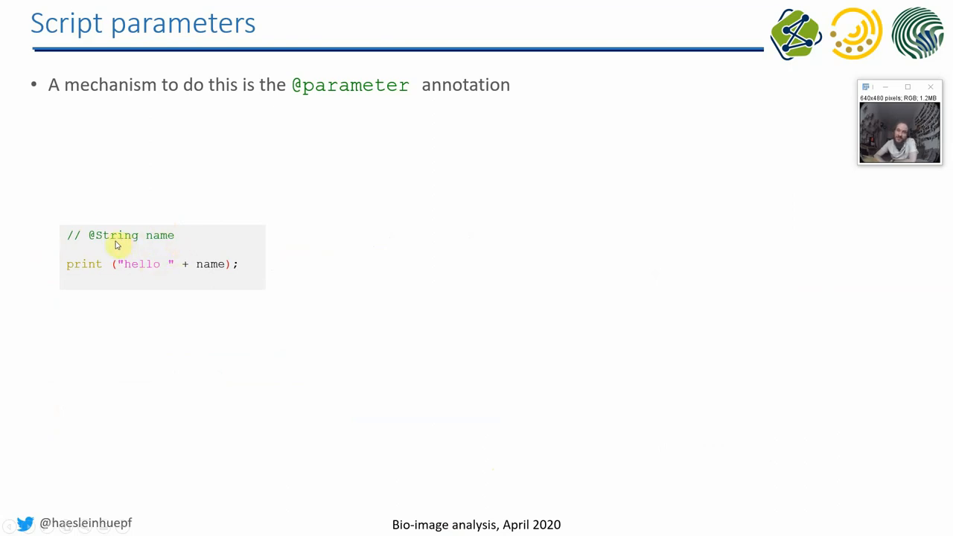
pyautogui.moveTo(156, 242)
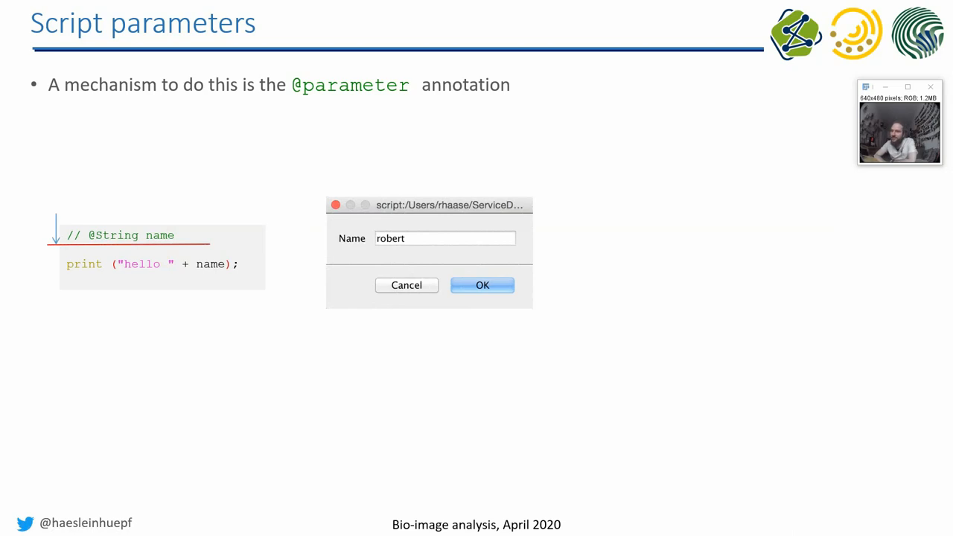
pyautogui.click(483, 286)
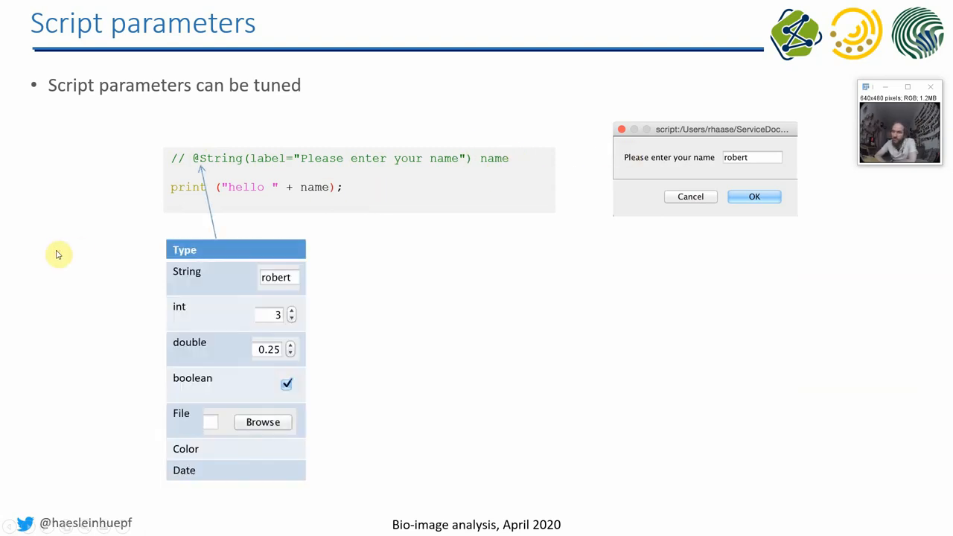
pyautogui.moveTo(230, 173)
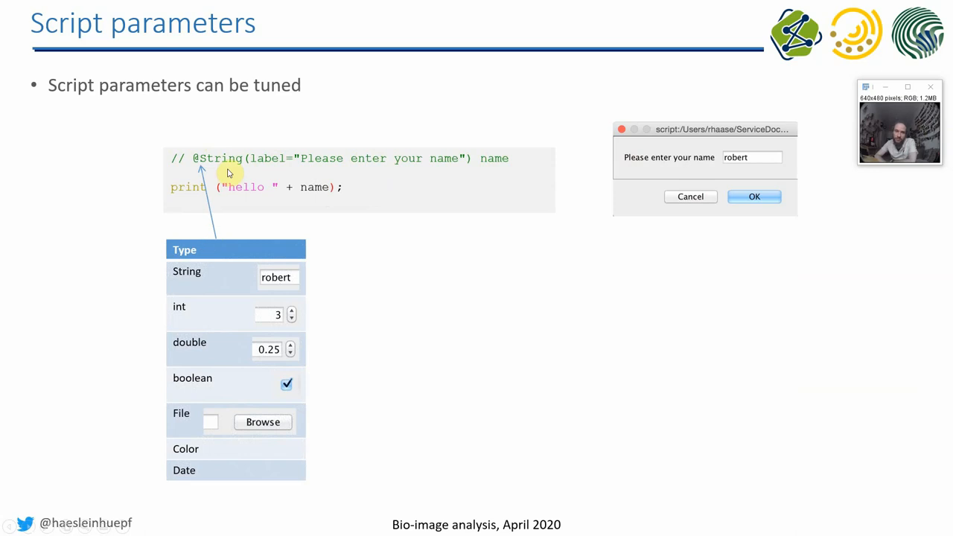
pyautogui.moveTo(188, 363)
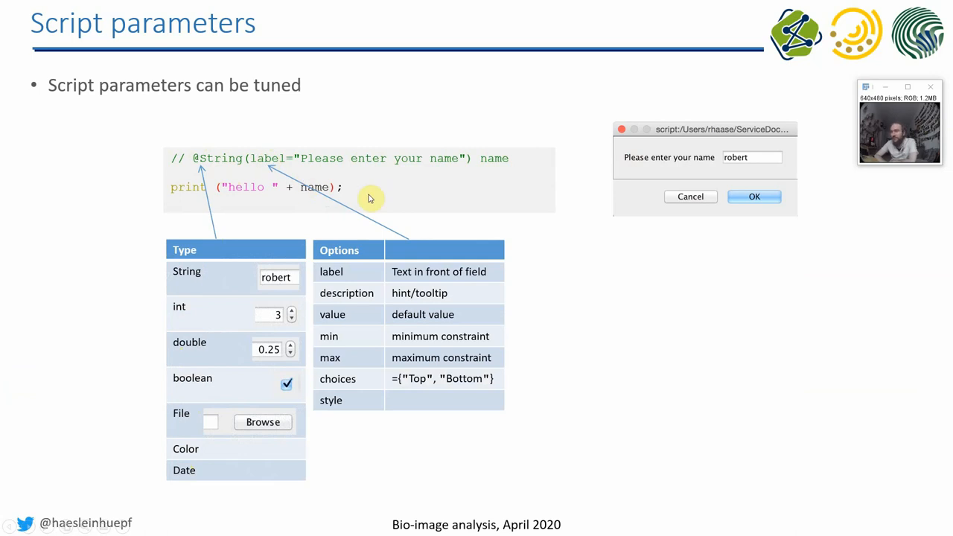
pyautogui.moveTo(126, 288)
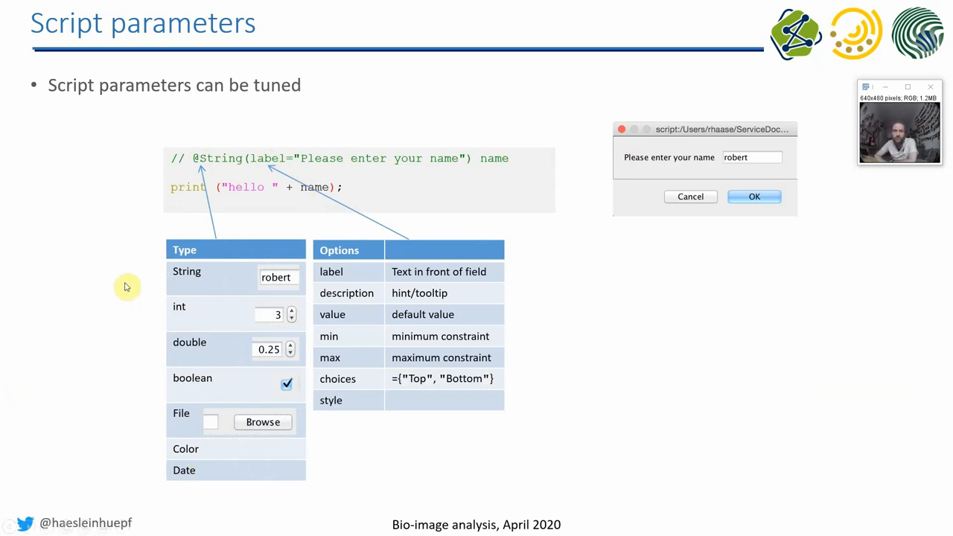
# Step: Advance from the tuning slide to the waitForUser() slide
pyautogui.press('Right')
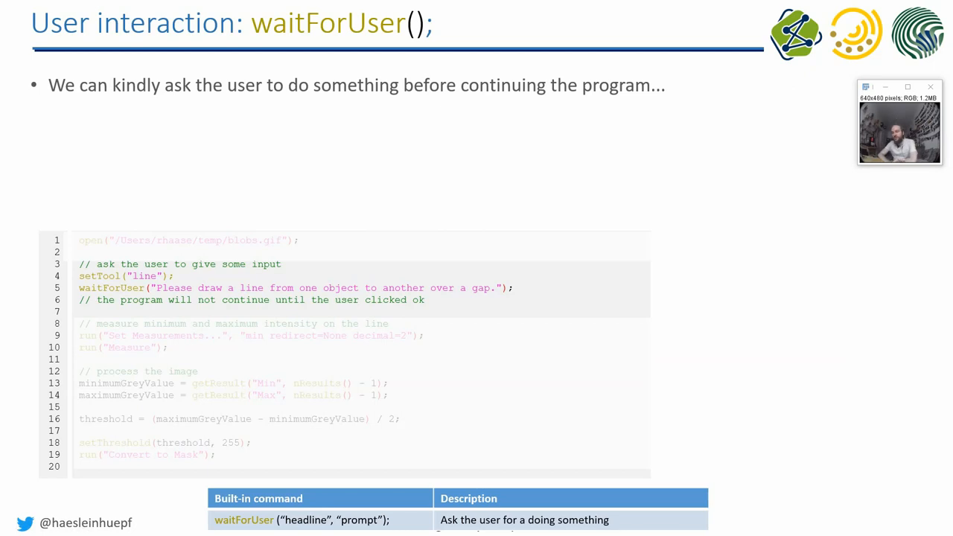
pyautogui.moveTo(584, 325)
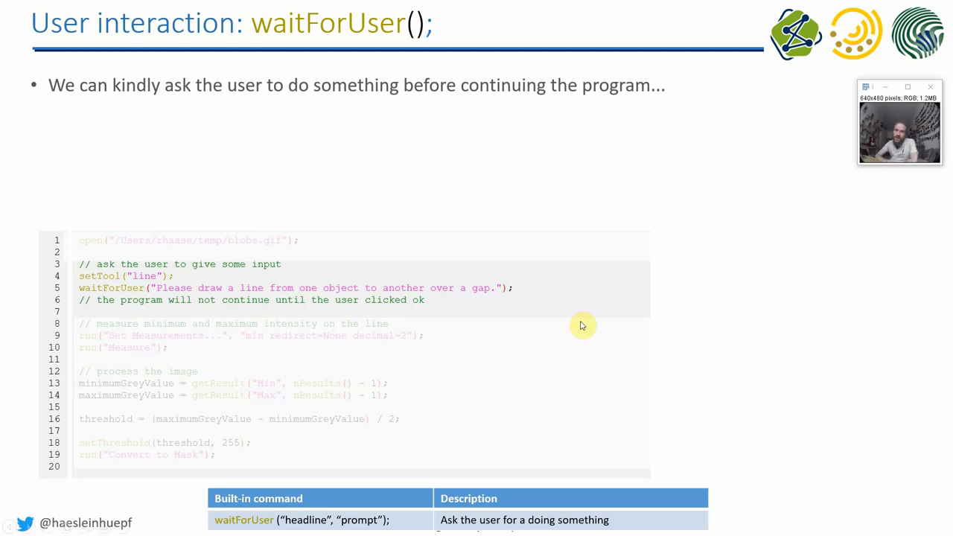
pyautogui.moveTo(645, 206)
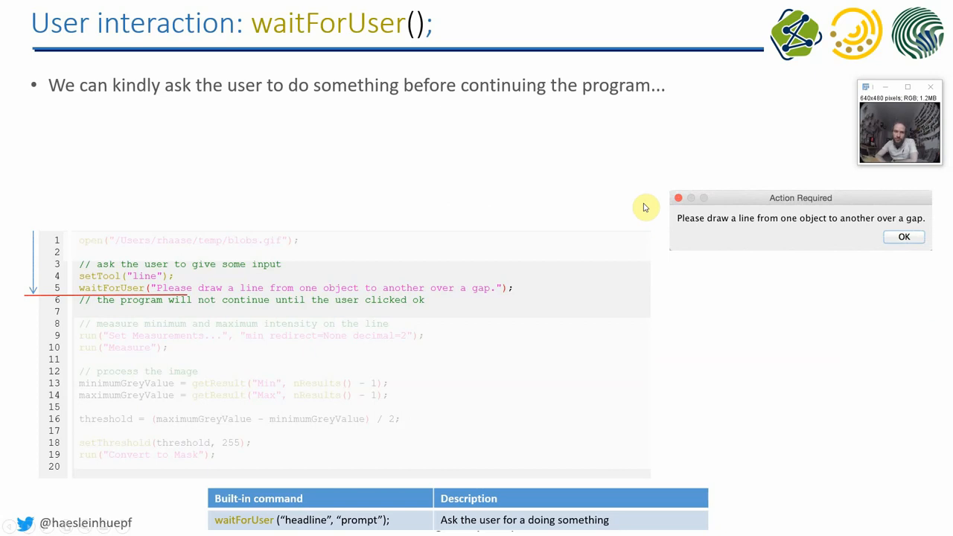
pyautogui.moveTo(58, 187)
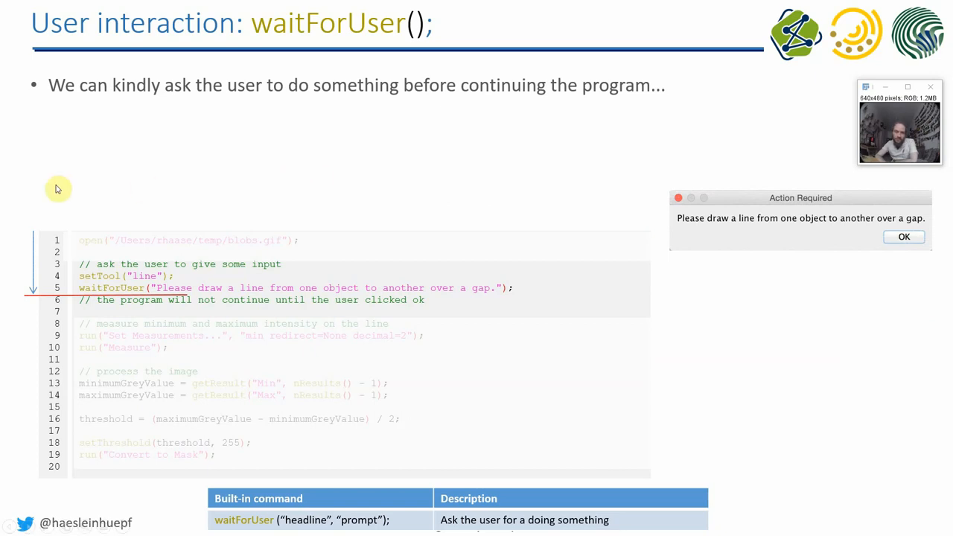
pyautogui.moveTo(42, 206)
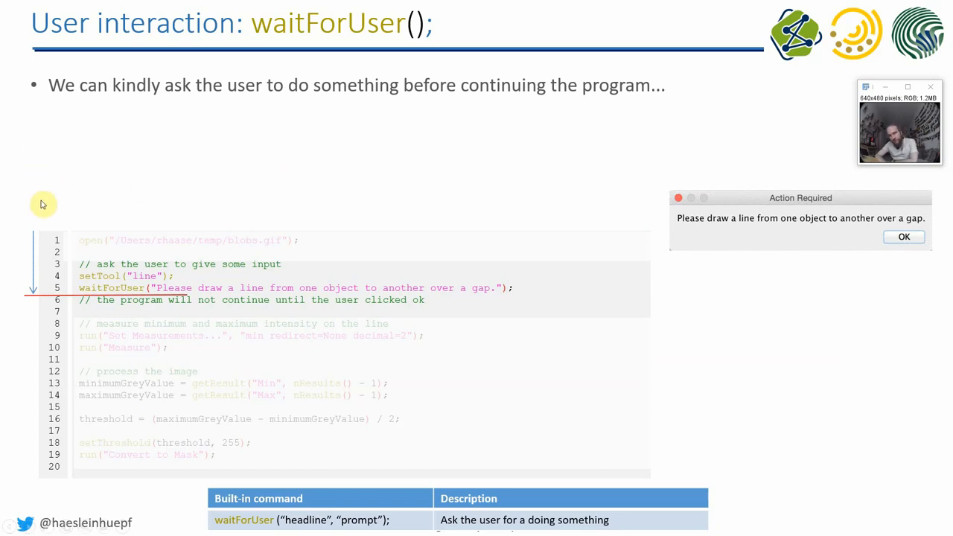
pyautogui.moveTo(96, 255)
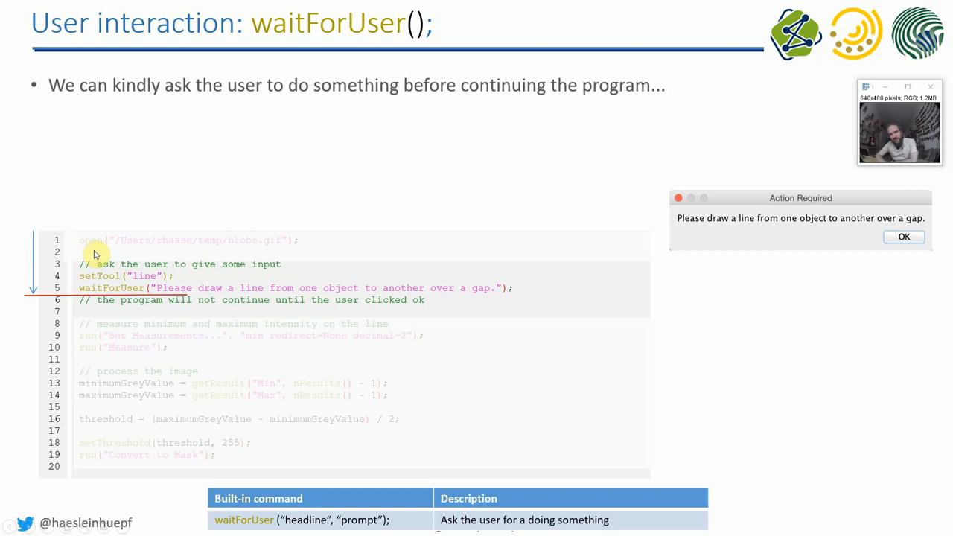
pyautogui.moveTo(83, 292)
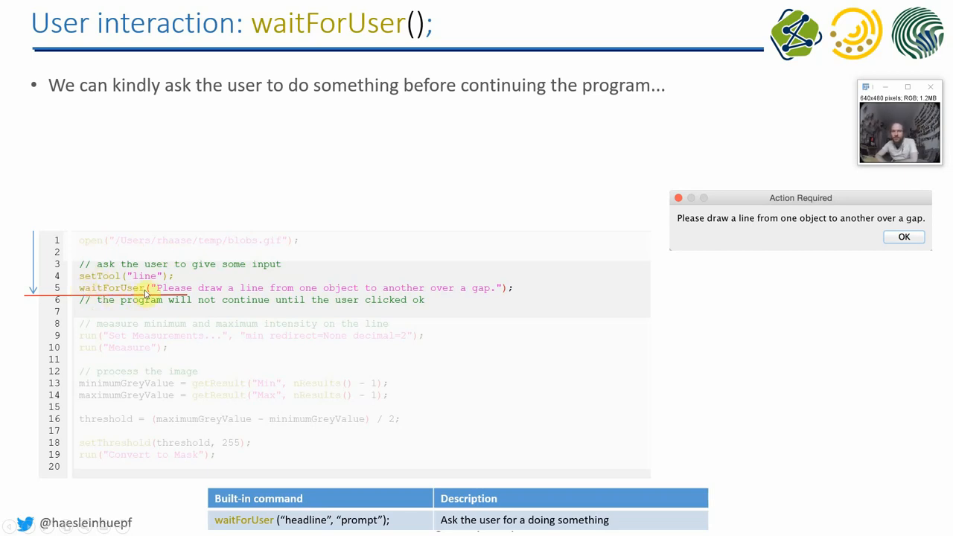
pyautogui.moveTo(423, 289)
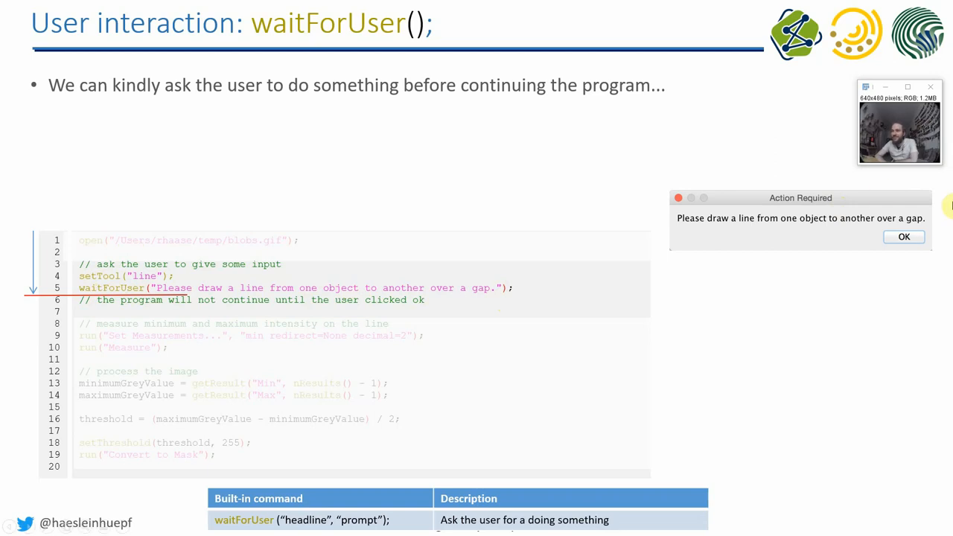
pyautogui.moveTo(551, 206)
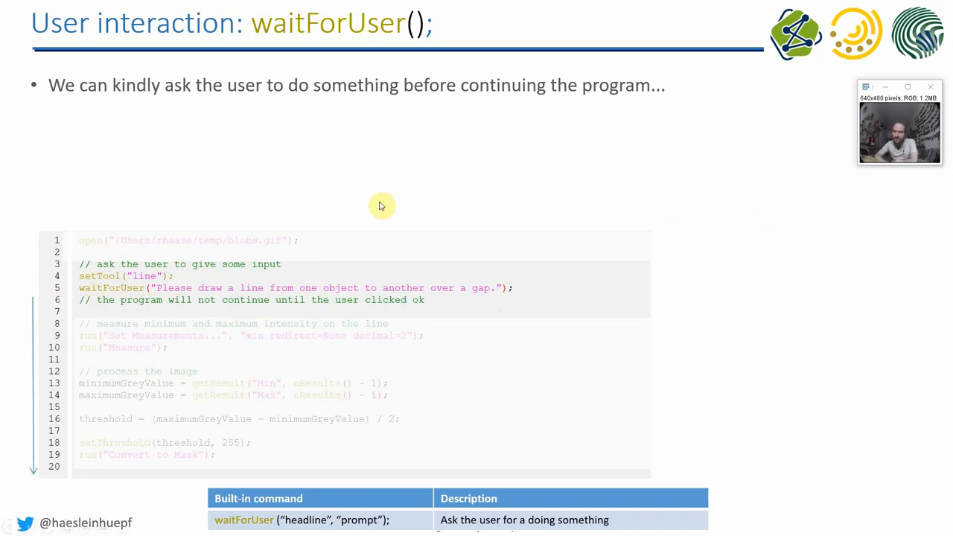
pyautogui.moveTo(381, 206)
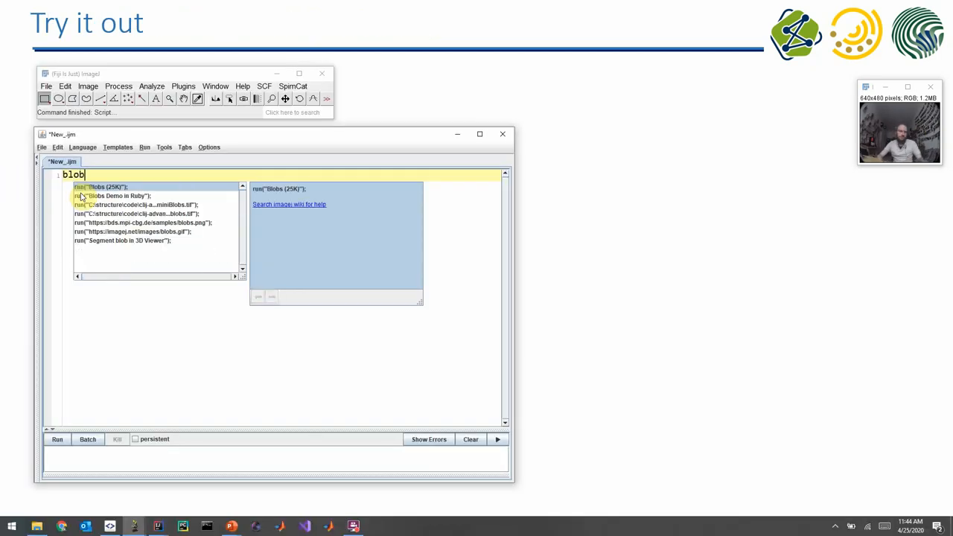
# Step: Write the macro: run Blobs (25K), waitForUser prompt, getStatistics, and print "Area: " + area
pyautogui.click(101, 187)
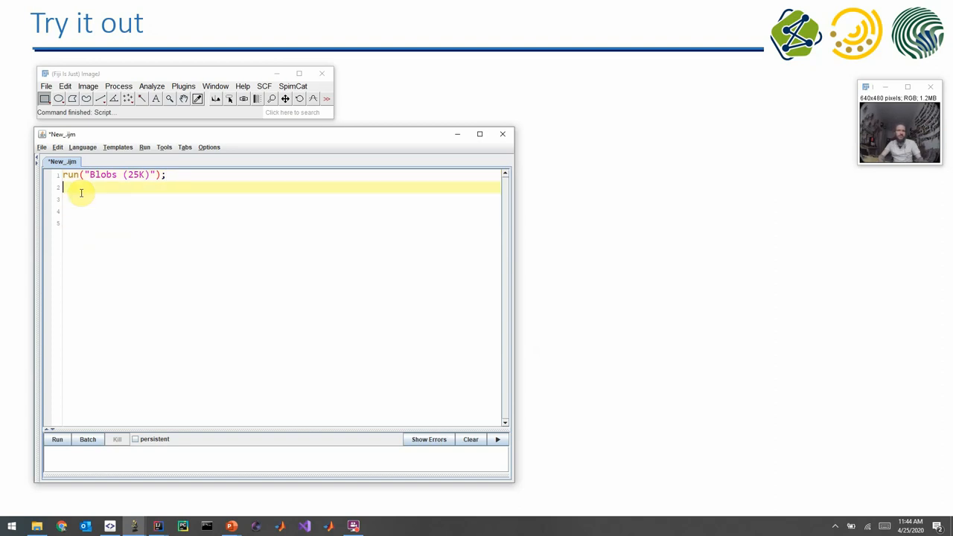
pyautogui.write('waitForUser("Please draw a circe");')
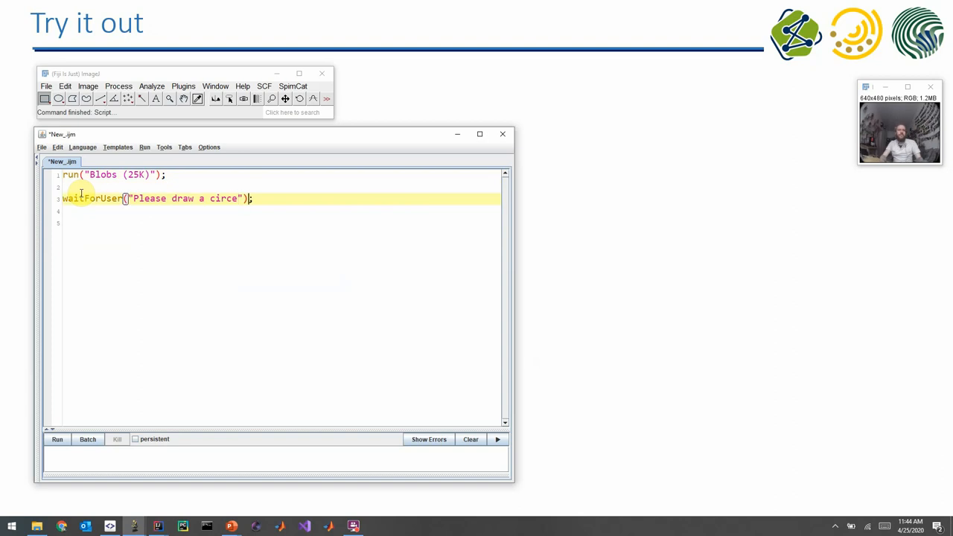
pyautogui.press('Return')
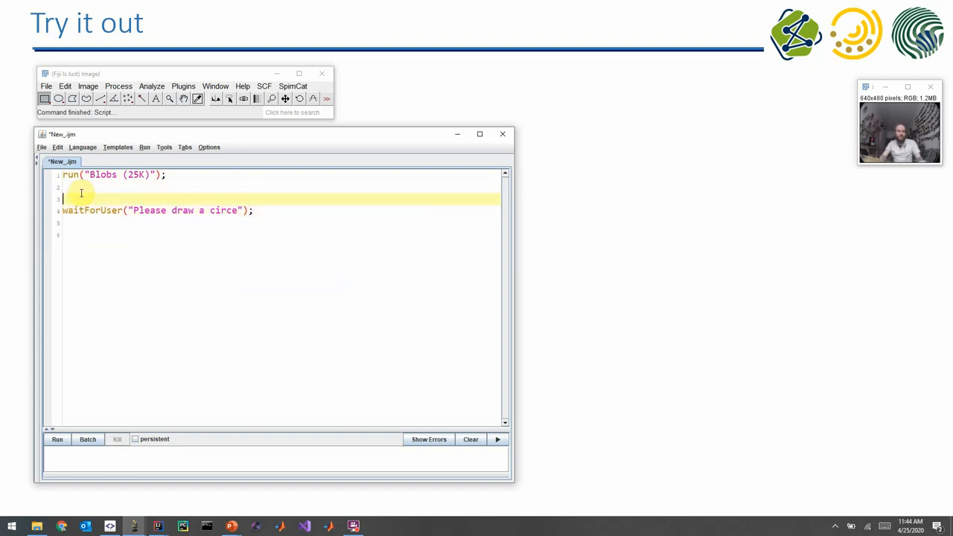
pyautogui.write('getSt')
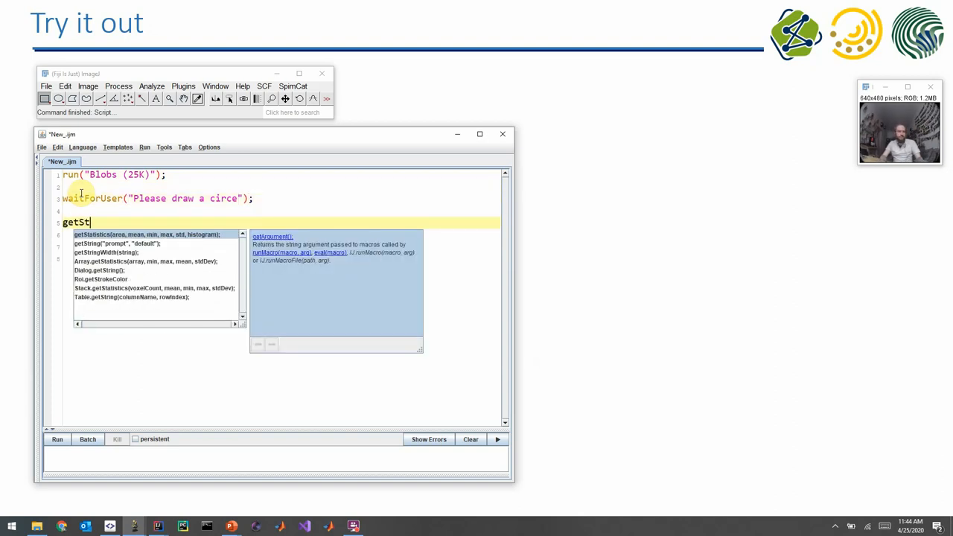
pyautogui.click(146, 235)
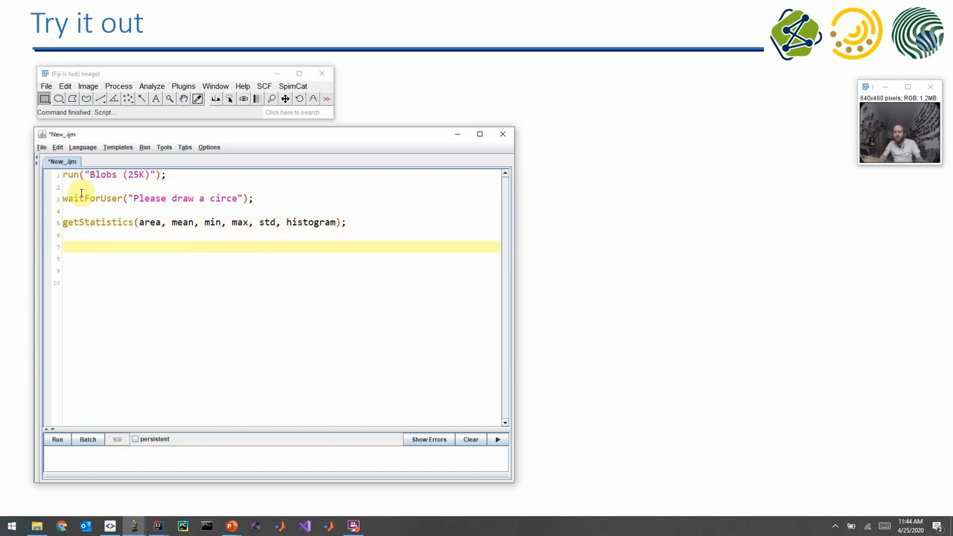
pyautogui.write('print(')
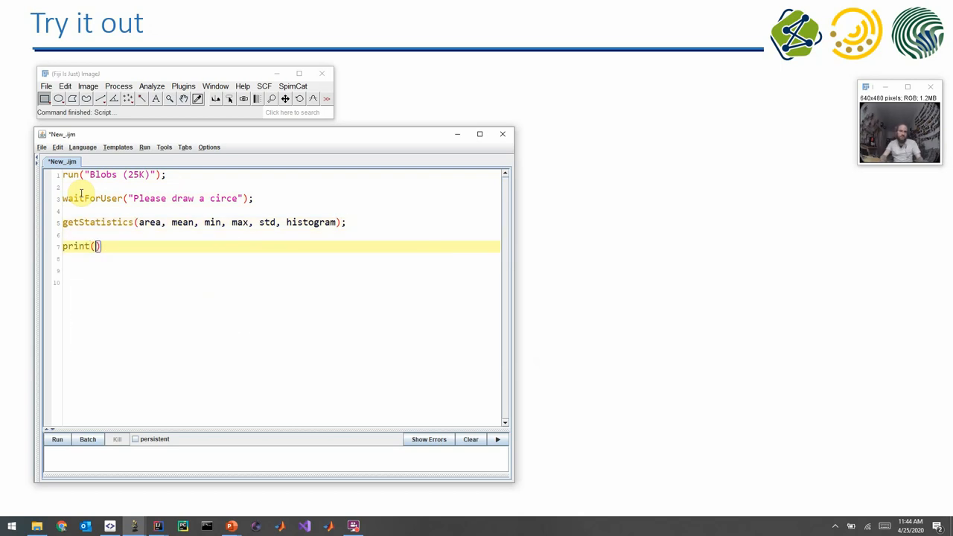
pyautogui.write('"Area: " + area')
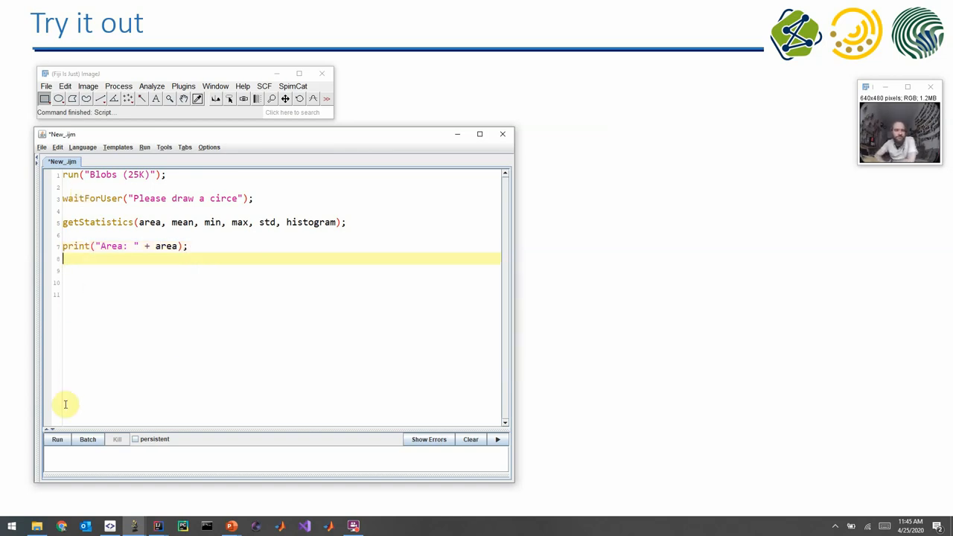
# Step: Run the macro, outline a central blob with an oval, and confirm to print its area
pyautogui.click(57, 438)
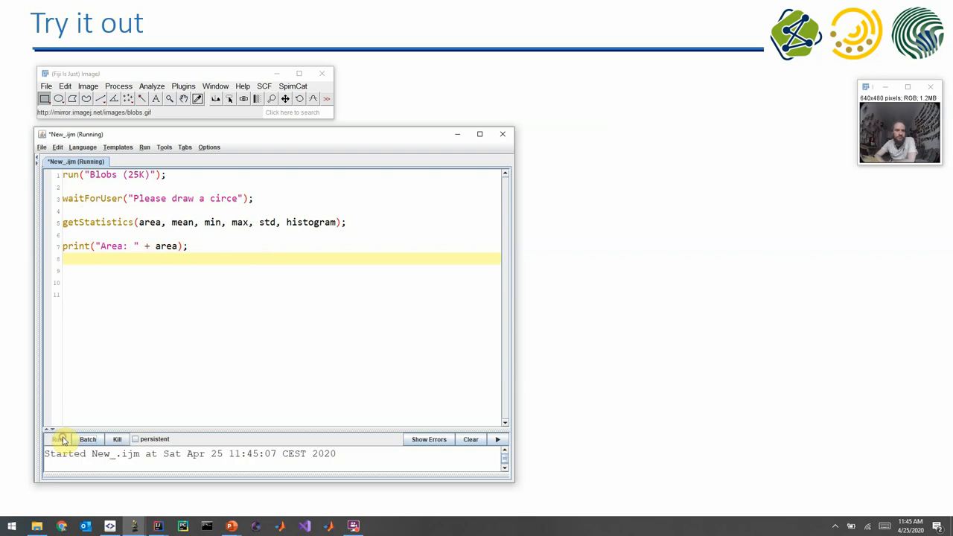
pyautogui.click(62, 438)
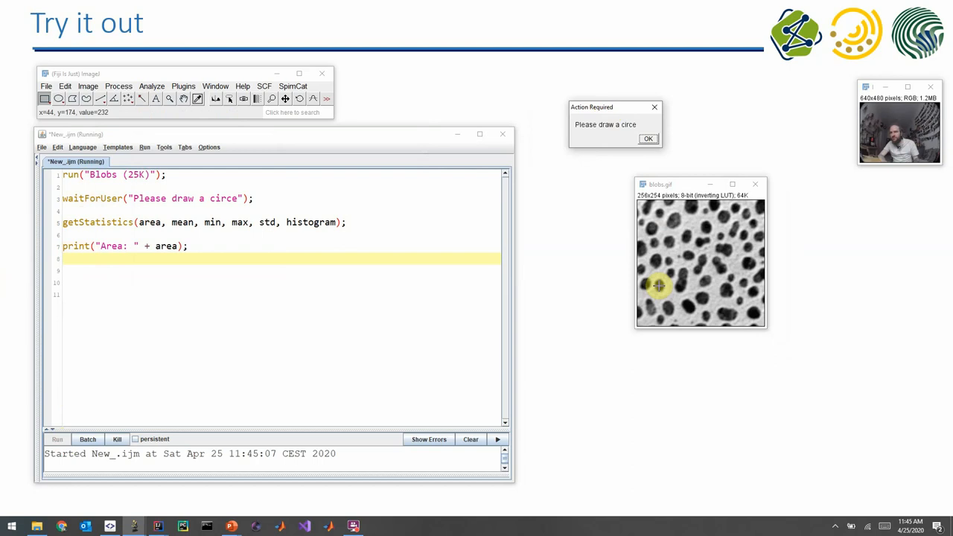
pyautogui.moveTo(678, 238); pyautogui.dragTo(722, 280)
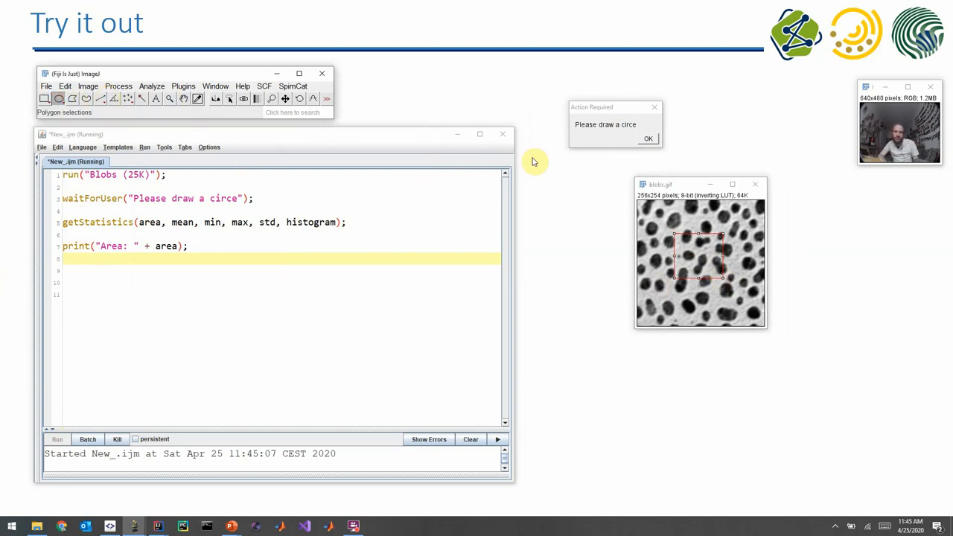
pyautogui.click(647, 140)
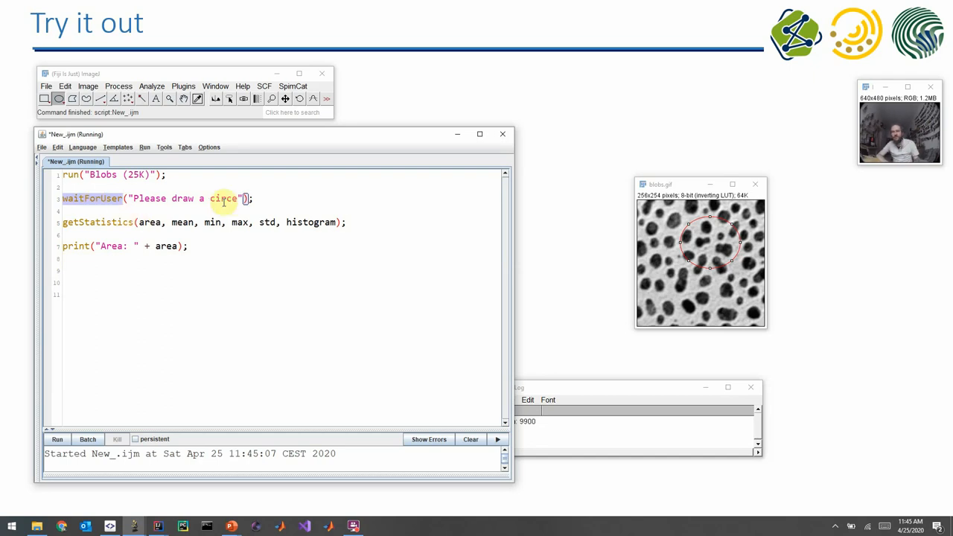
# Step: Extend the prompt with "\n\nClick Ok afterwards." and close the Log window
pyautogui.write('. \\n\\')
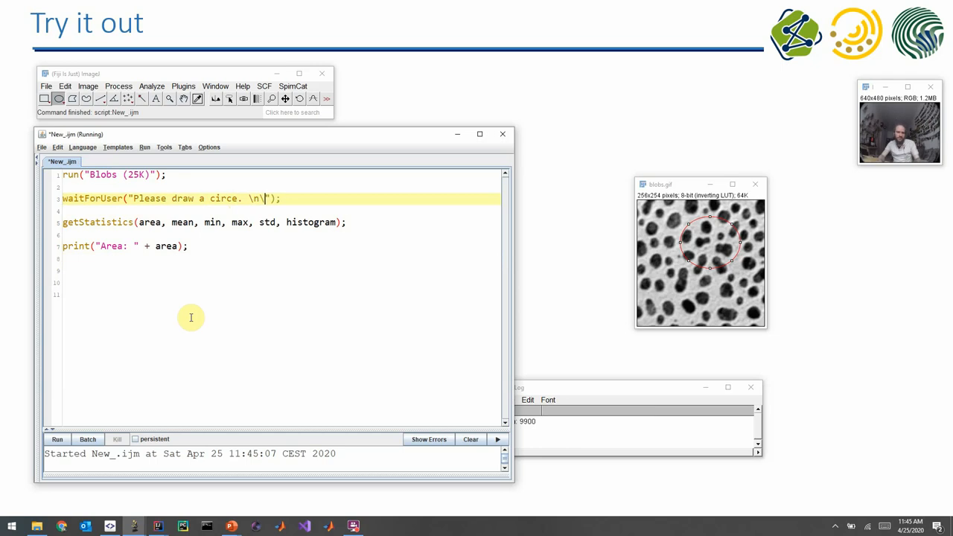
pyautogui.write('n')
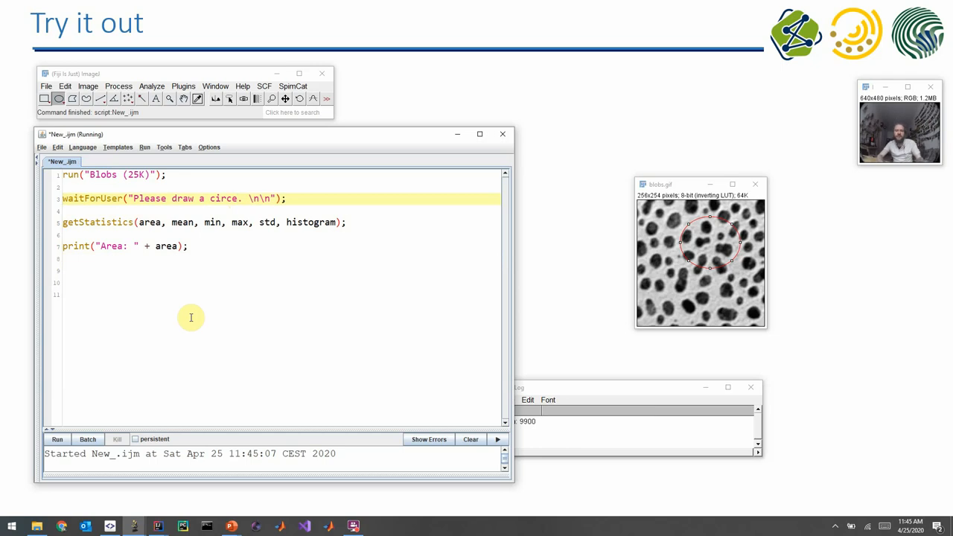
pyautogui.write('Click Ok afterwards.')
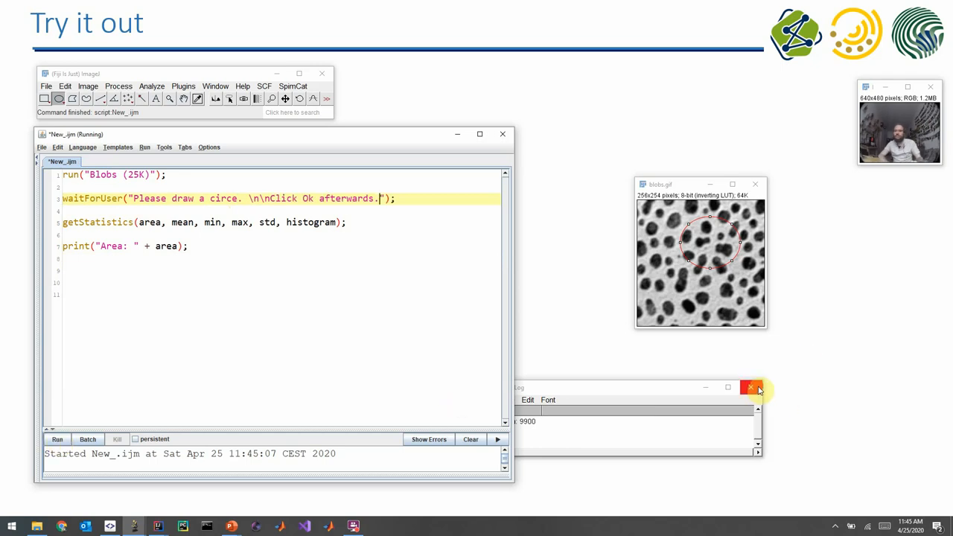
pyautogui.click(751, 387)
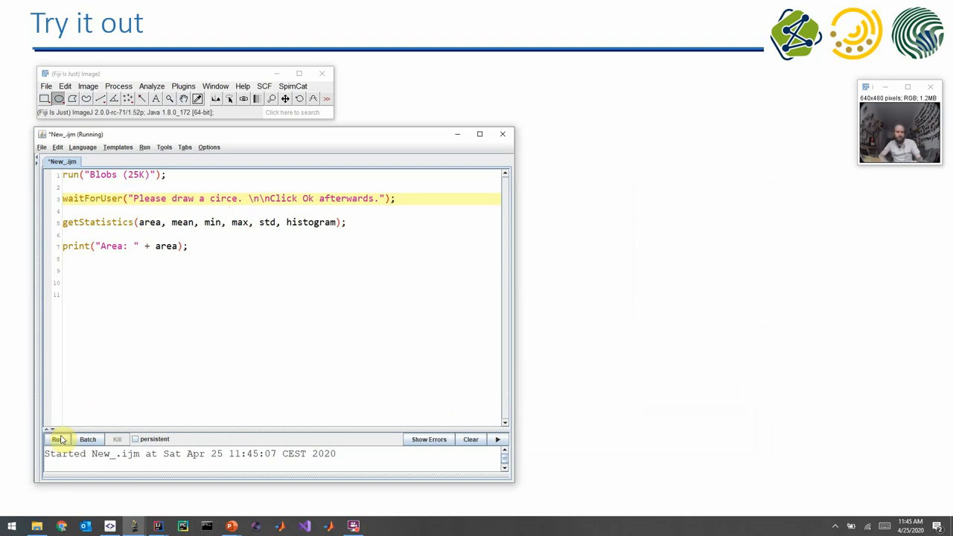
# Step: Rerun the macro, move the two-line prompt aside, and confirm to print the area
pyautogui.click(57, 438)
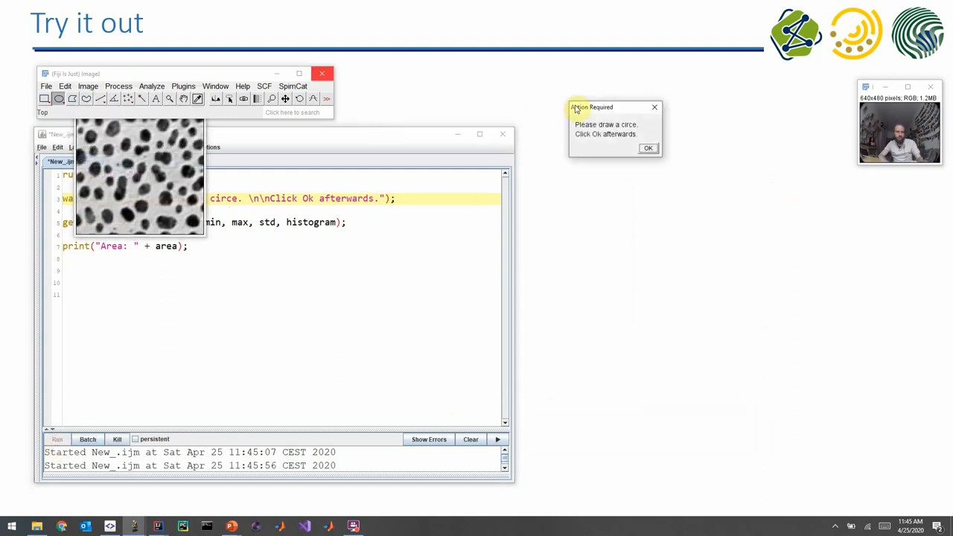
pyautogui.moveTo(593, 108); pyautogui.dragTo(632, 161)
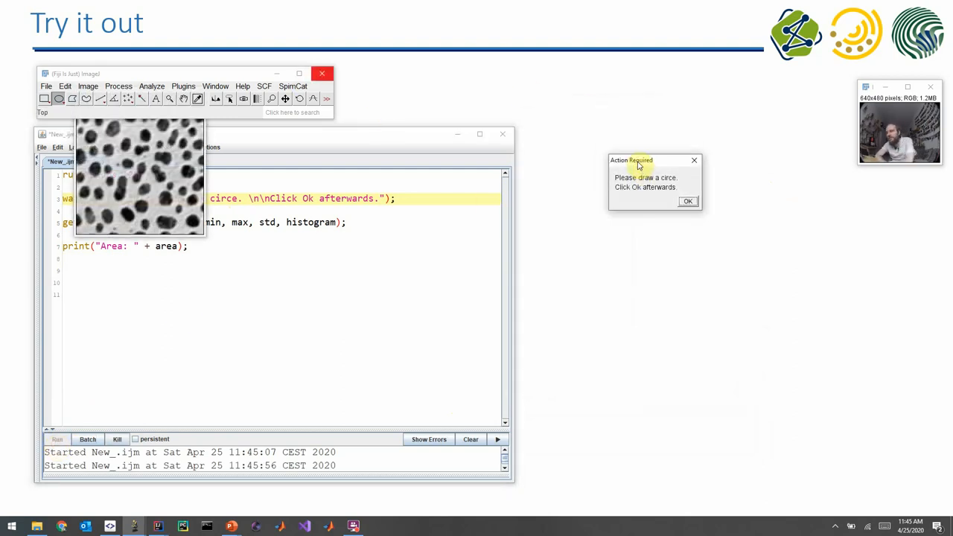
pyautogui.moveTo(685, 182)
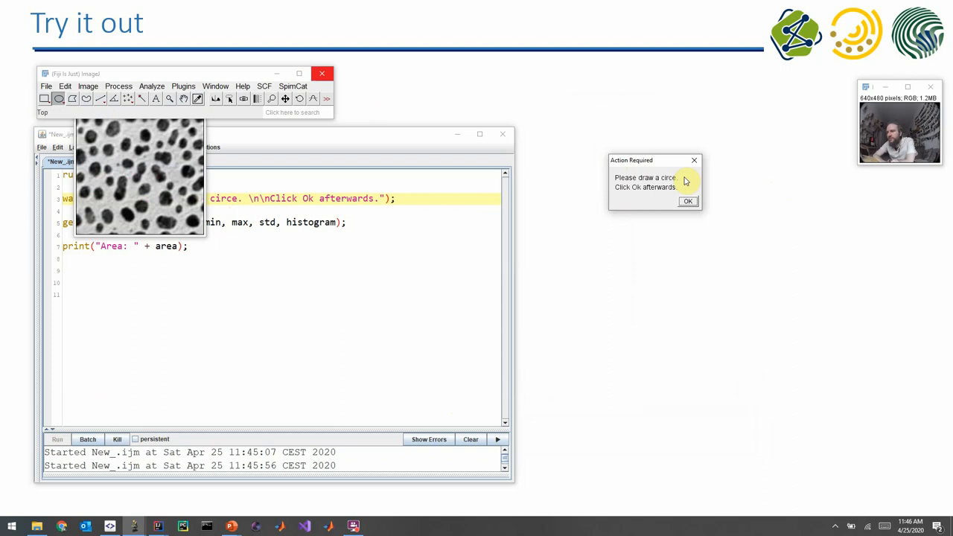
pyautogui.moveTo(673, 236)
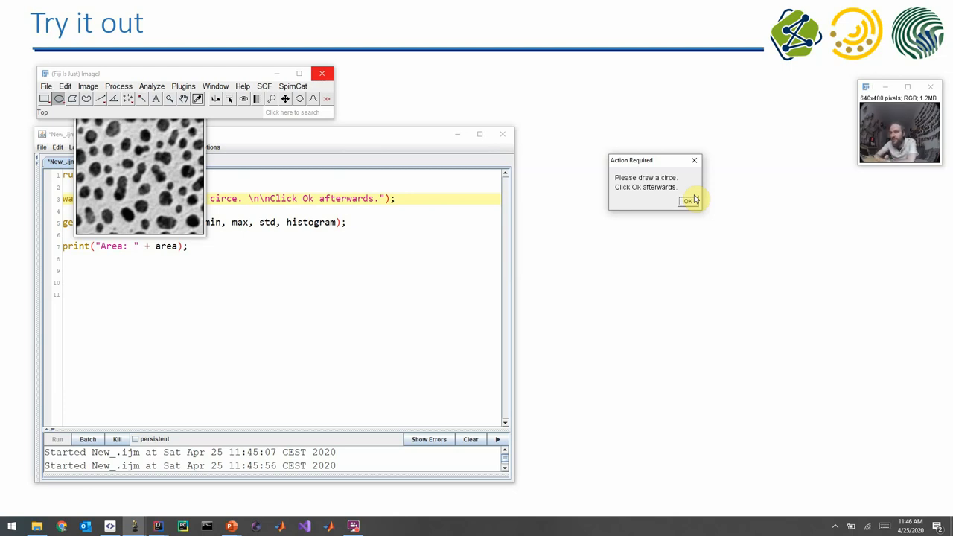
pyautogui.moveTo(637, 194)
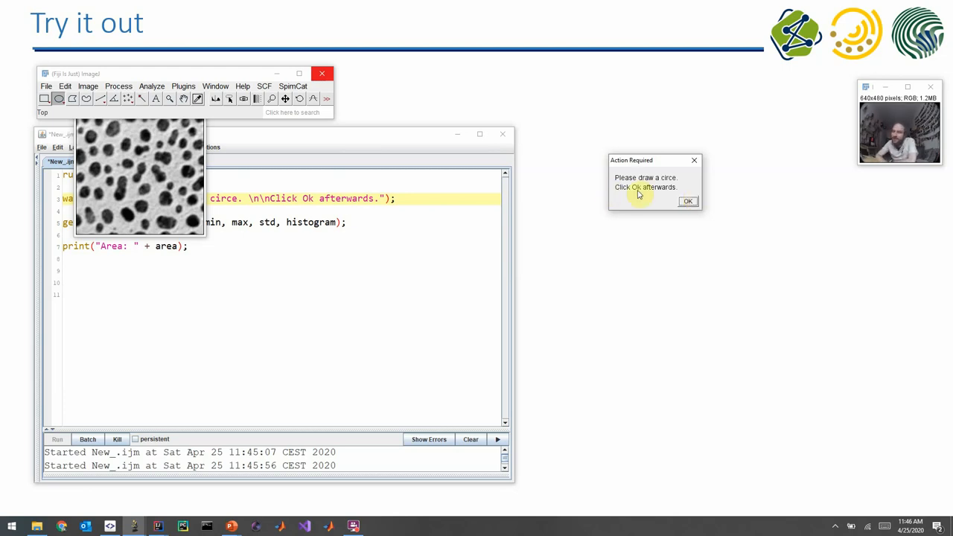
pyautogui.click(687, 201)
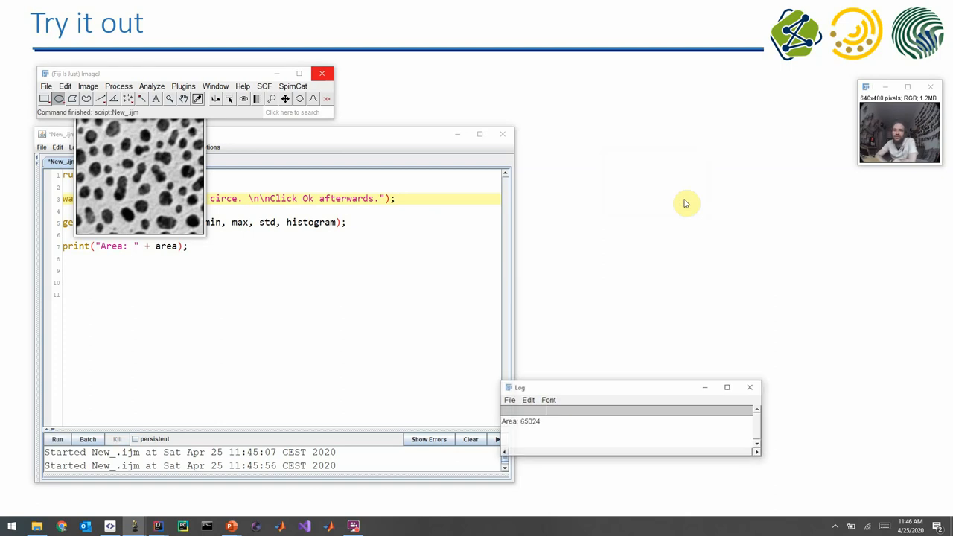